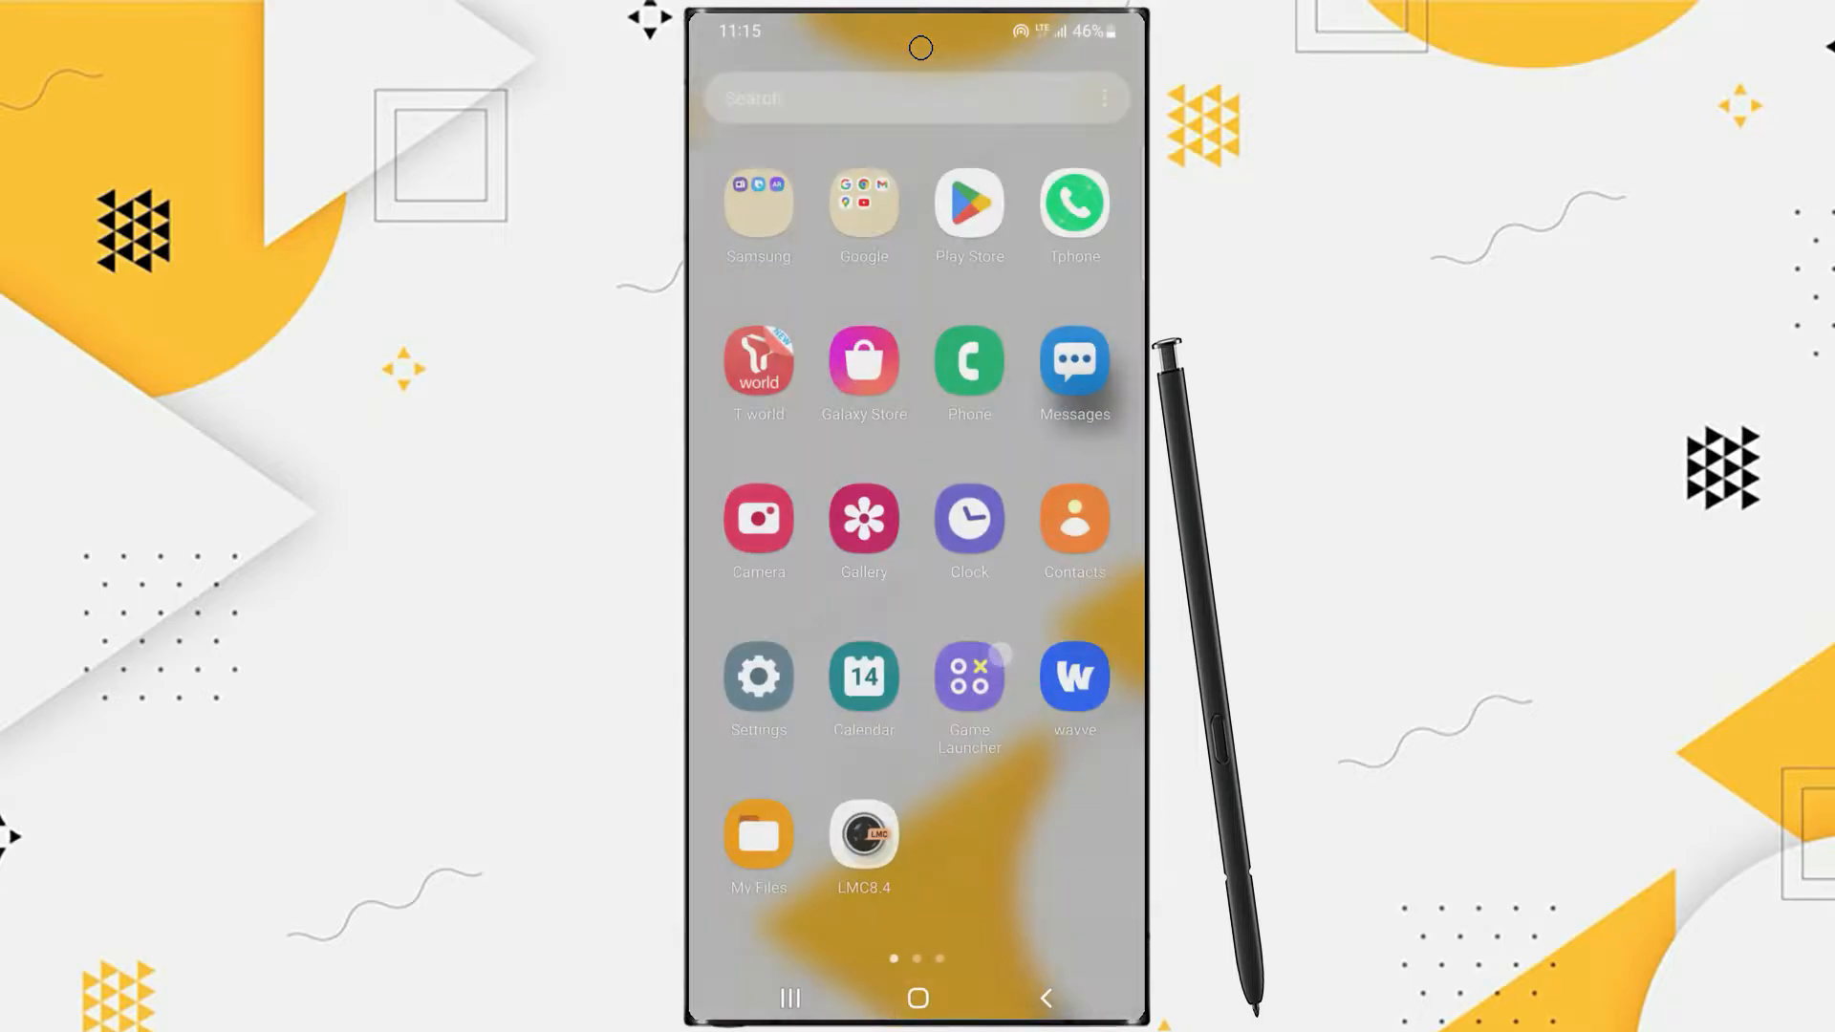
Swipe left through the home pages to reach the Gmail, Drive, LMC8.4 and YouTube page.
{"action": "scroll", "scroll_direction": "left", "scroll_amount": 3}
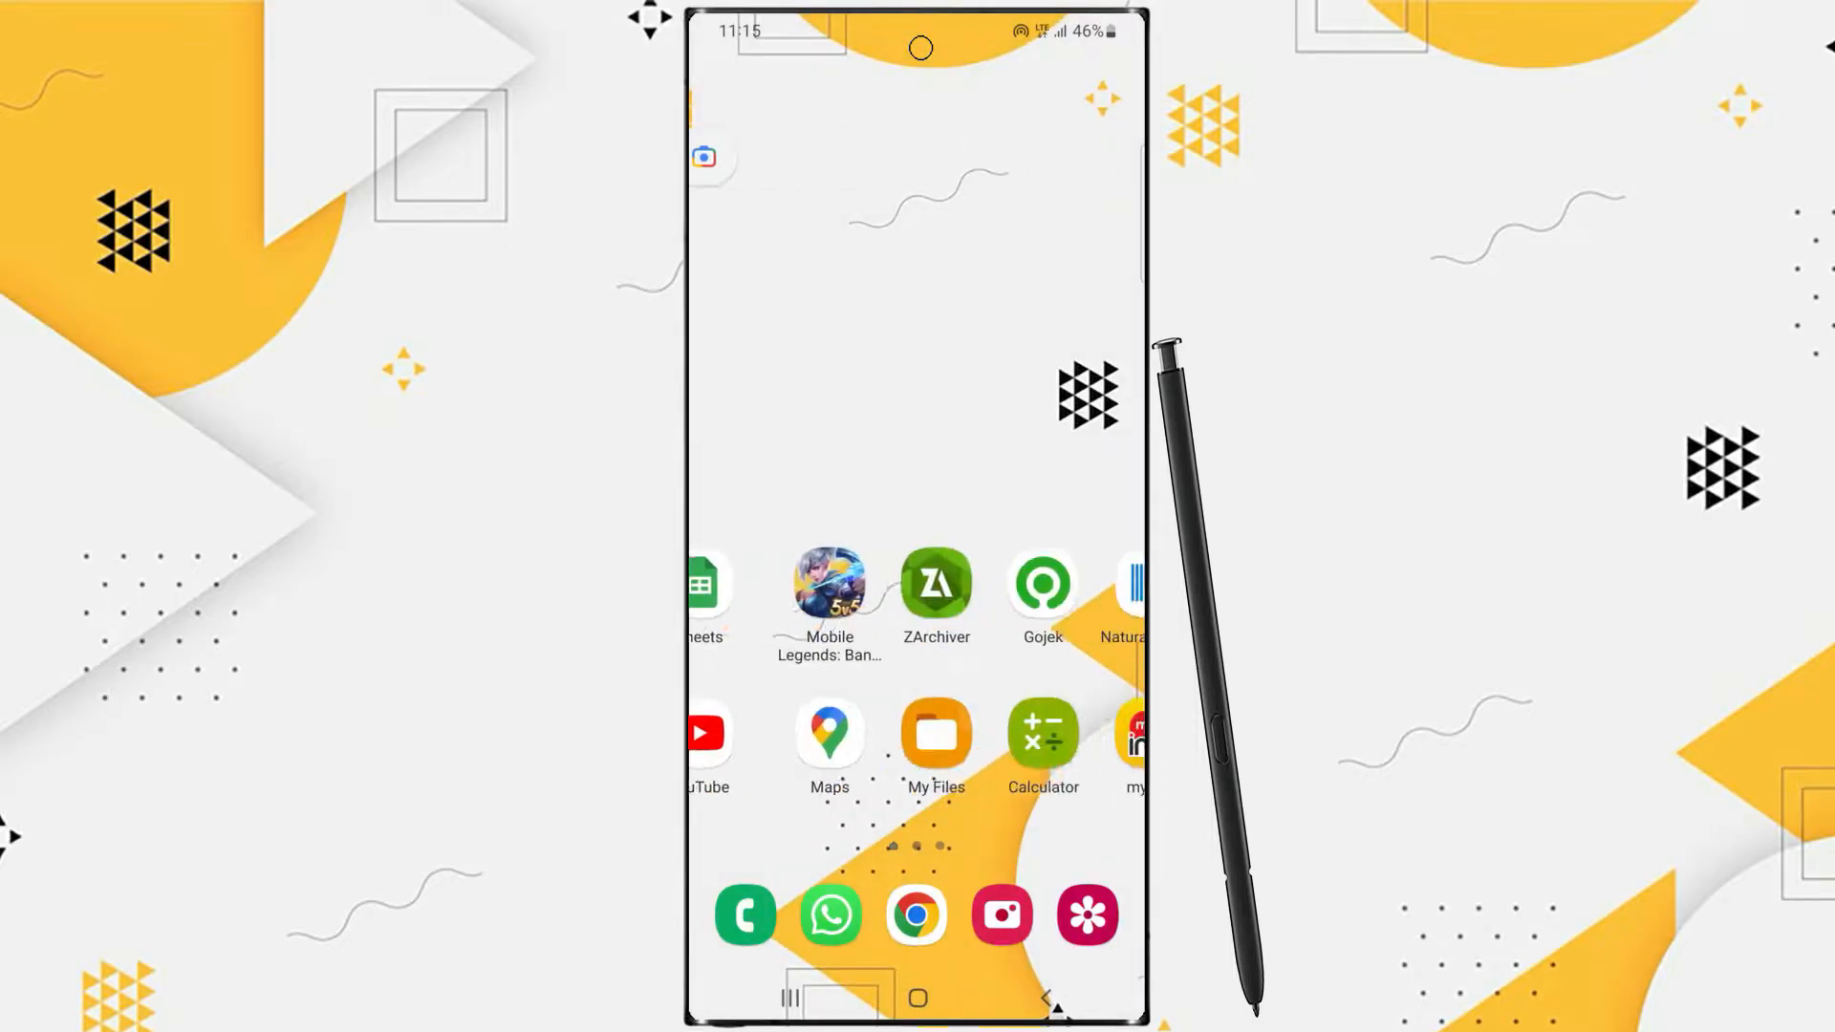
{"action": "scroll", "scroll_direction": "left", "scroll_amount": 3}
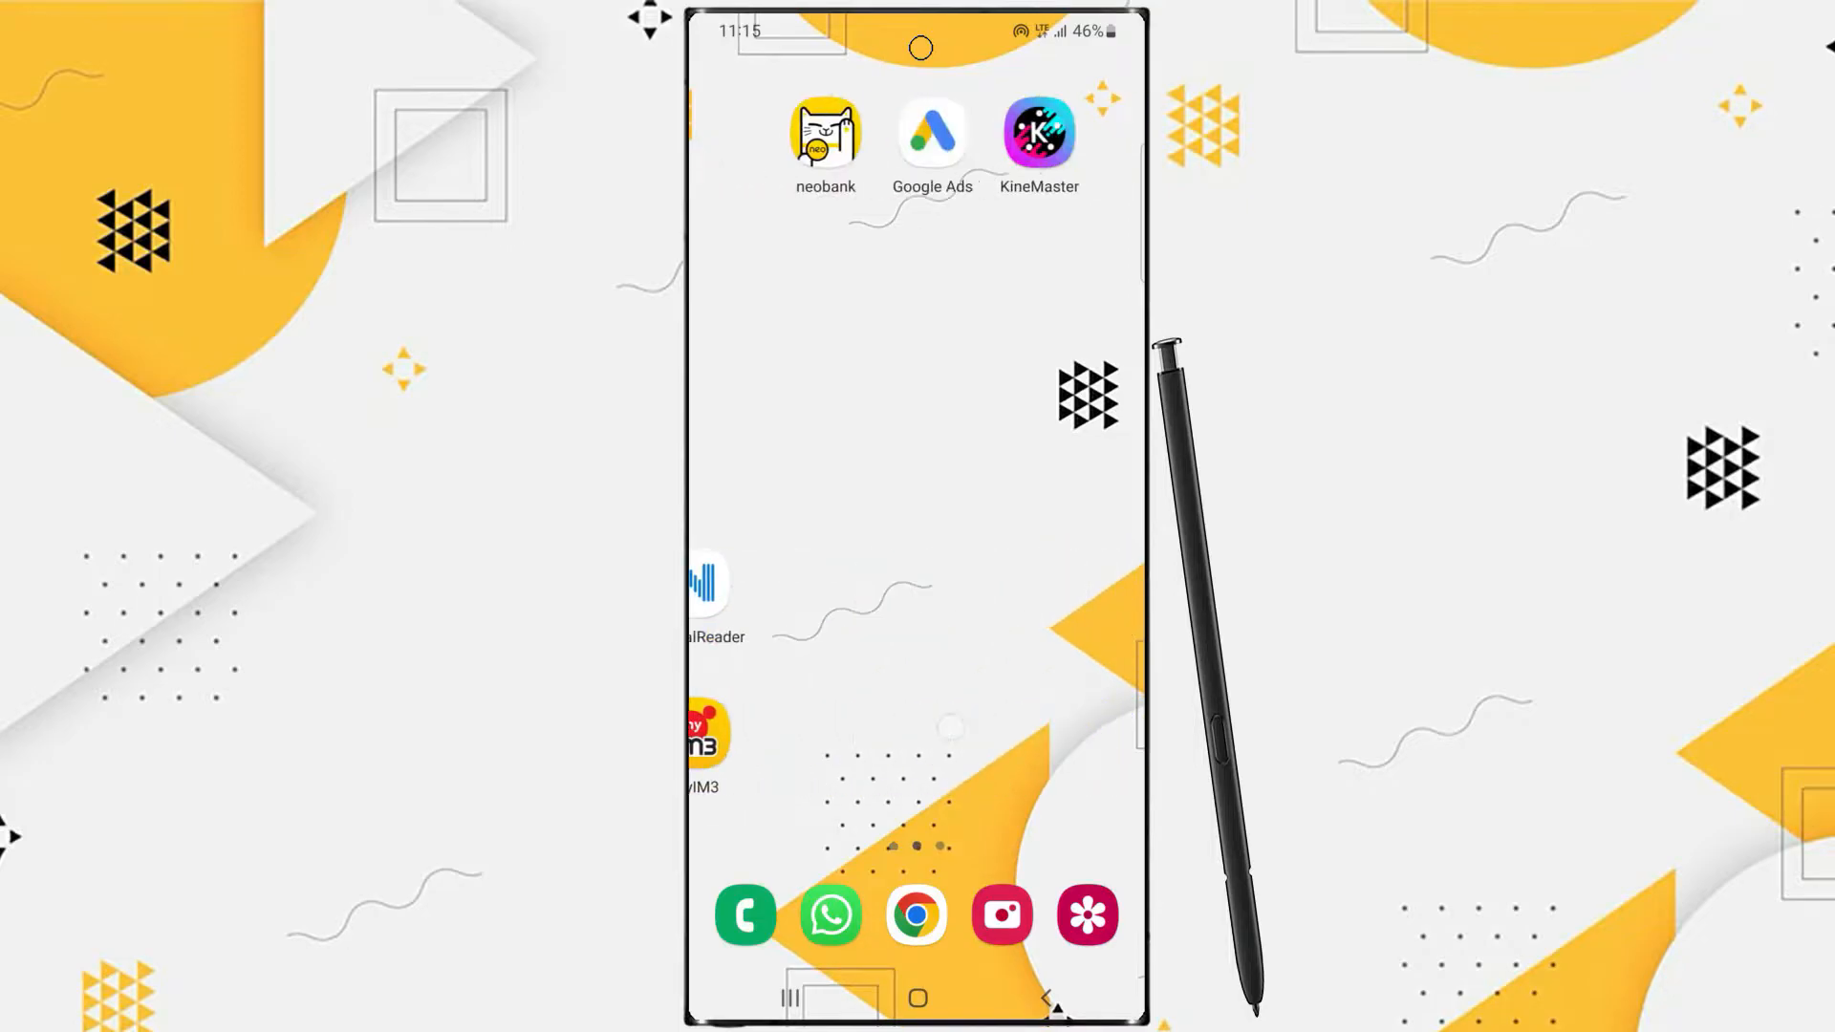
{"action": "scroll", "scroll_direction": "left", "scroll_amount": 3}
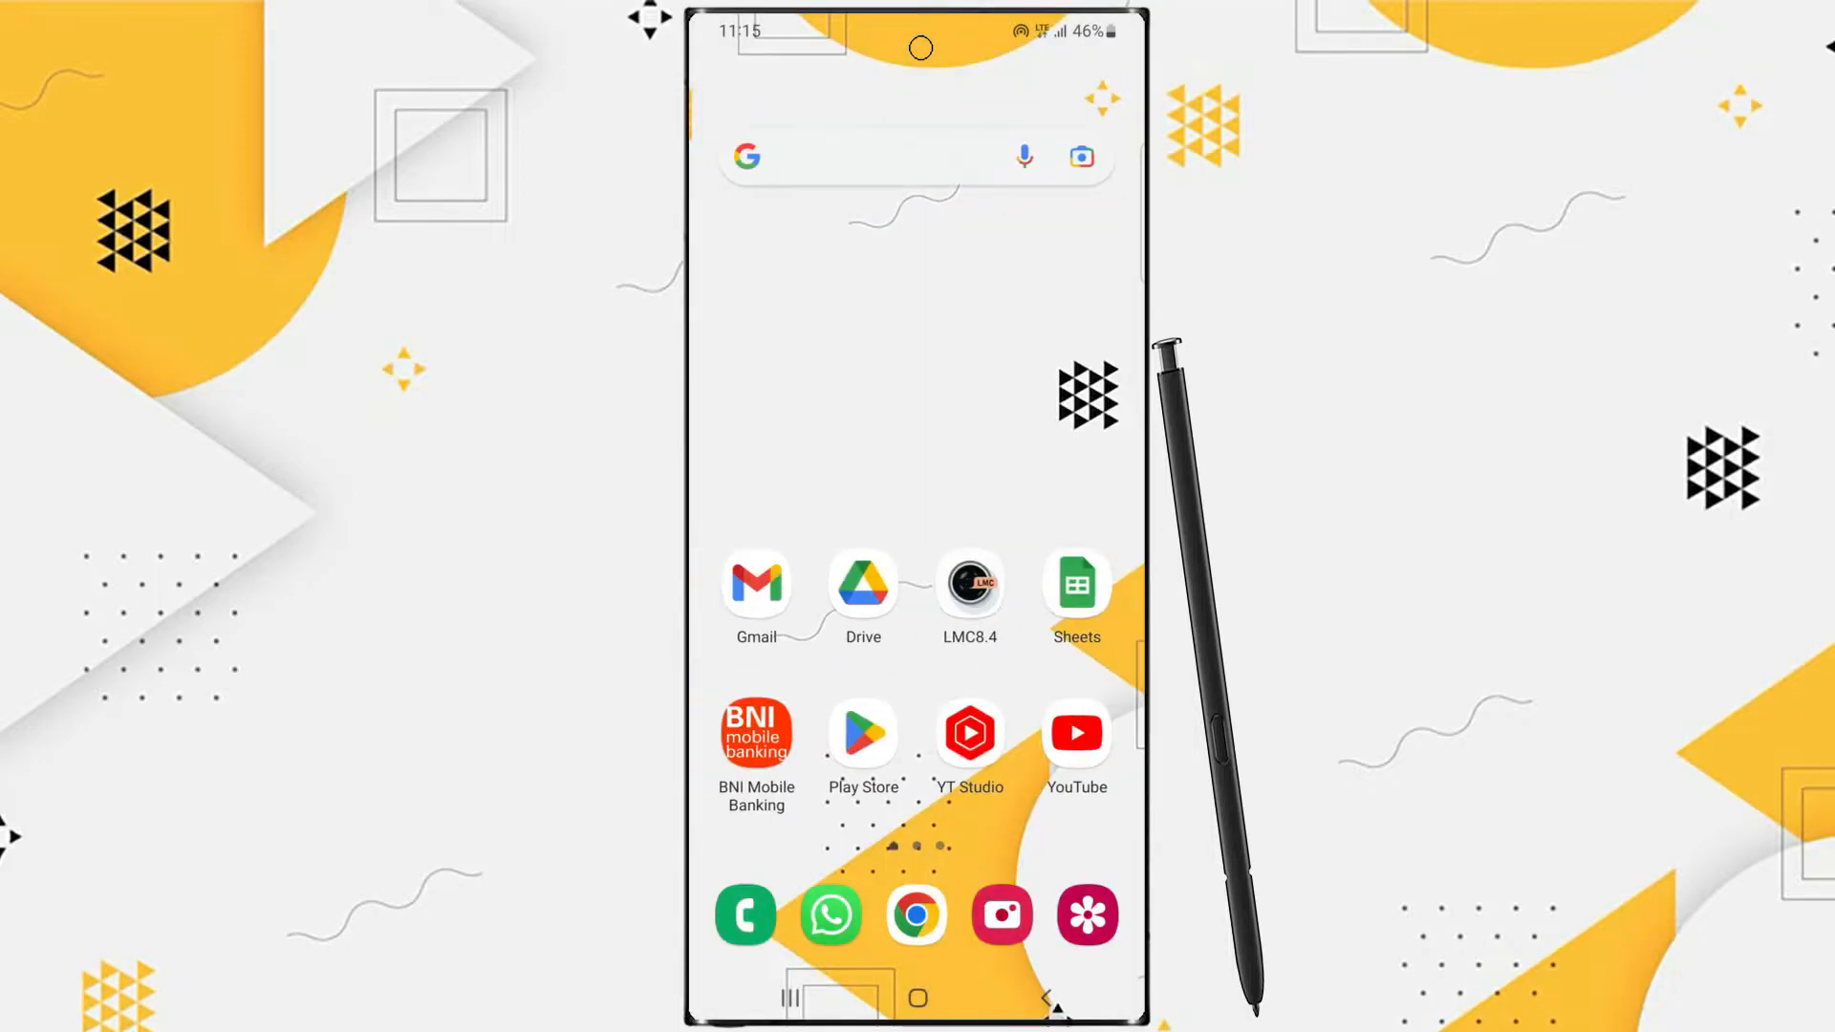
Open Play Store, rerun the 'riptide gp' search, and open Riptide GP: Renegade.
{"action": "left_click", "coordinate": [862, 734]}
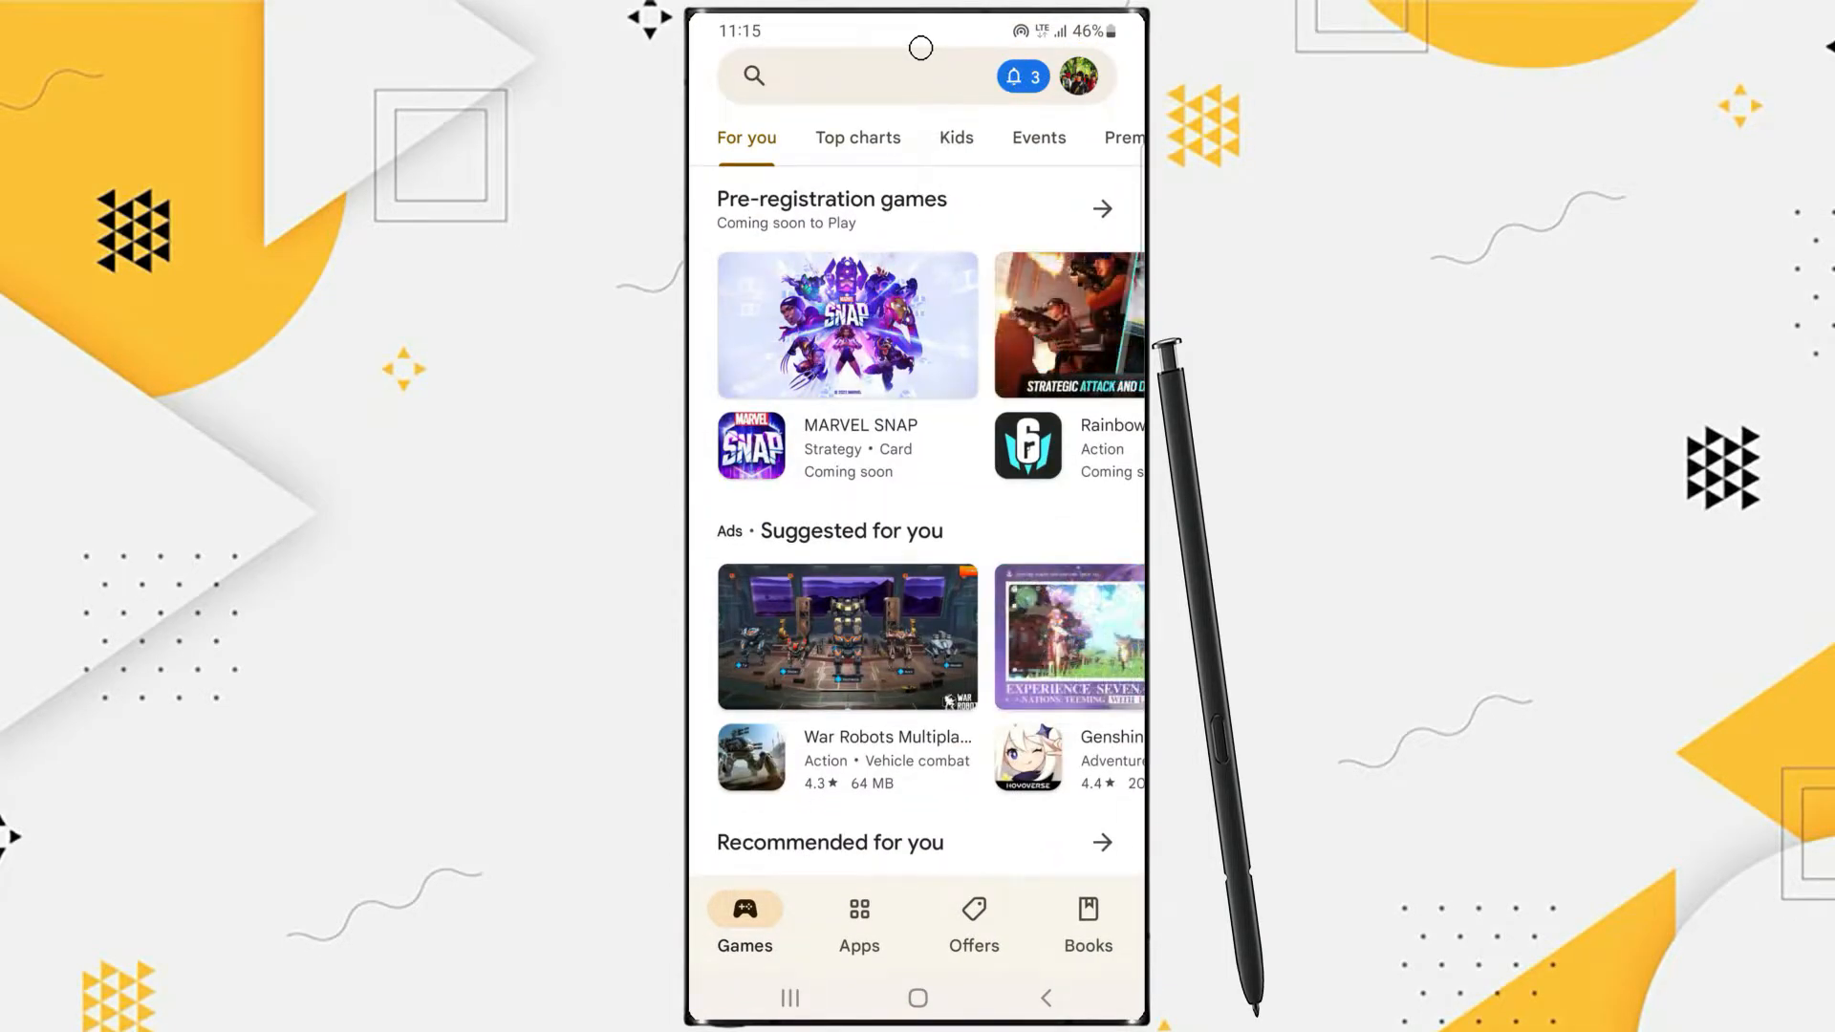
{"action": "left_click", "coordinate": [818, 76]}
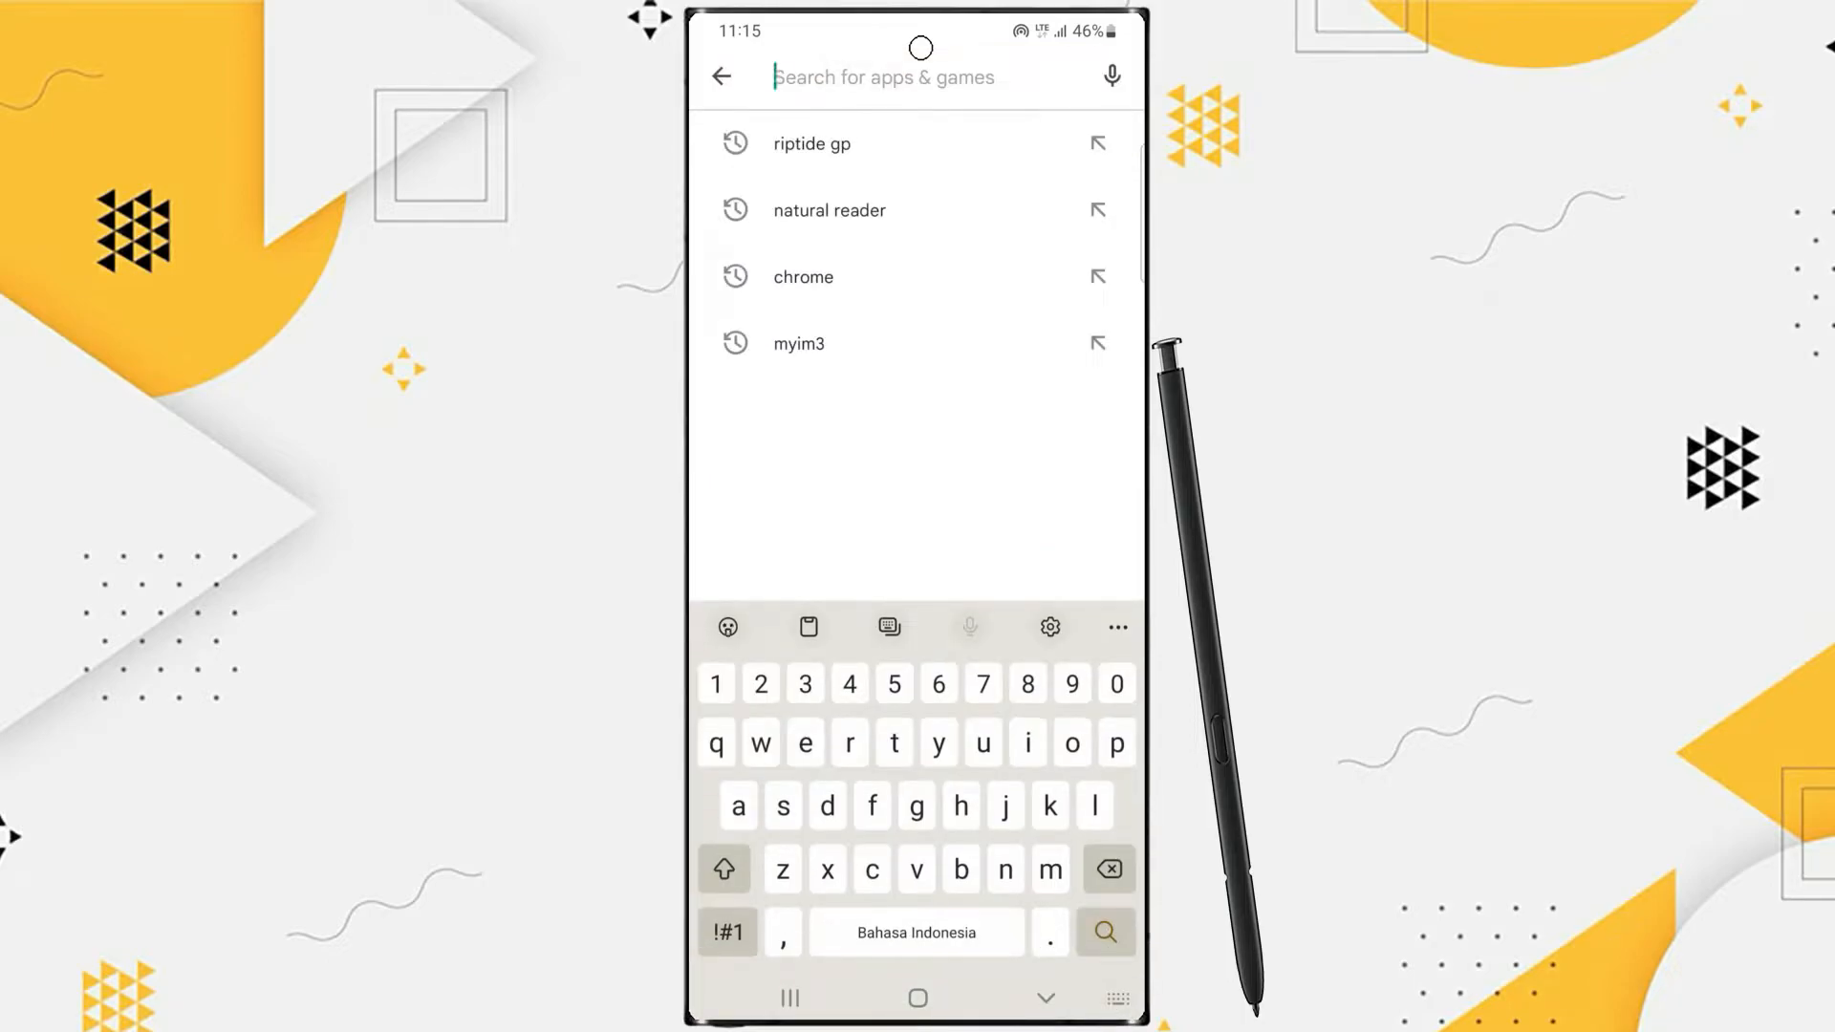
{"action": "left_click", "coordinate": [809, 145]}
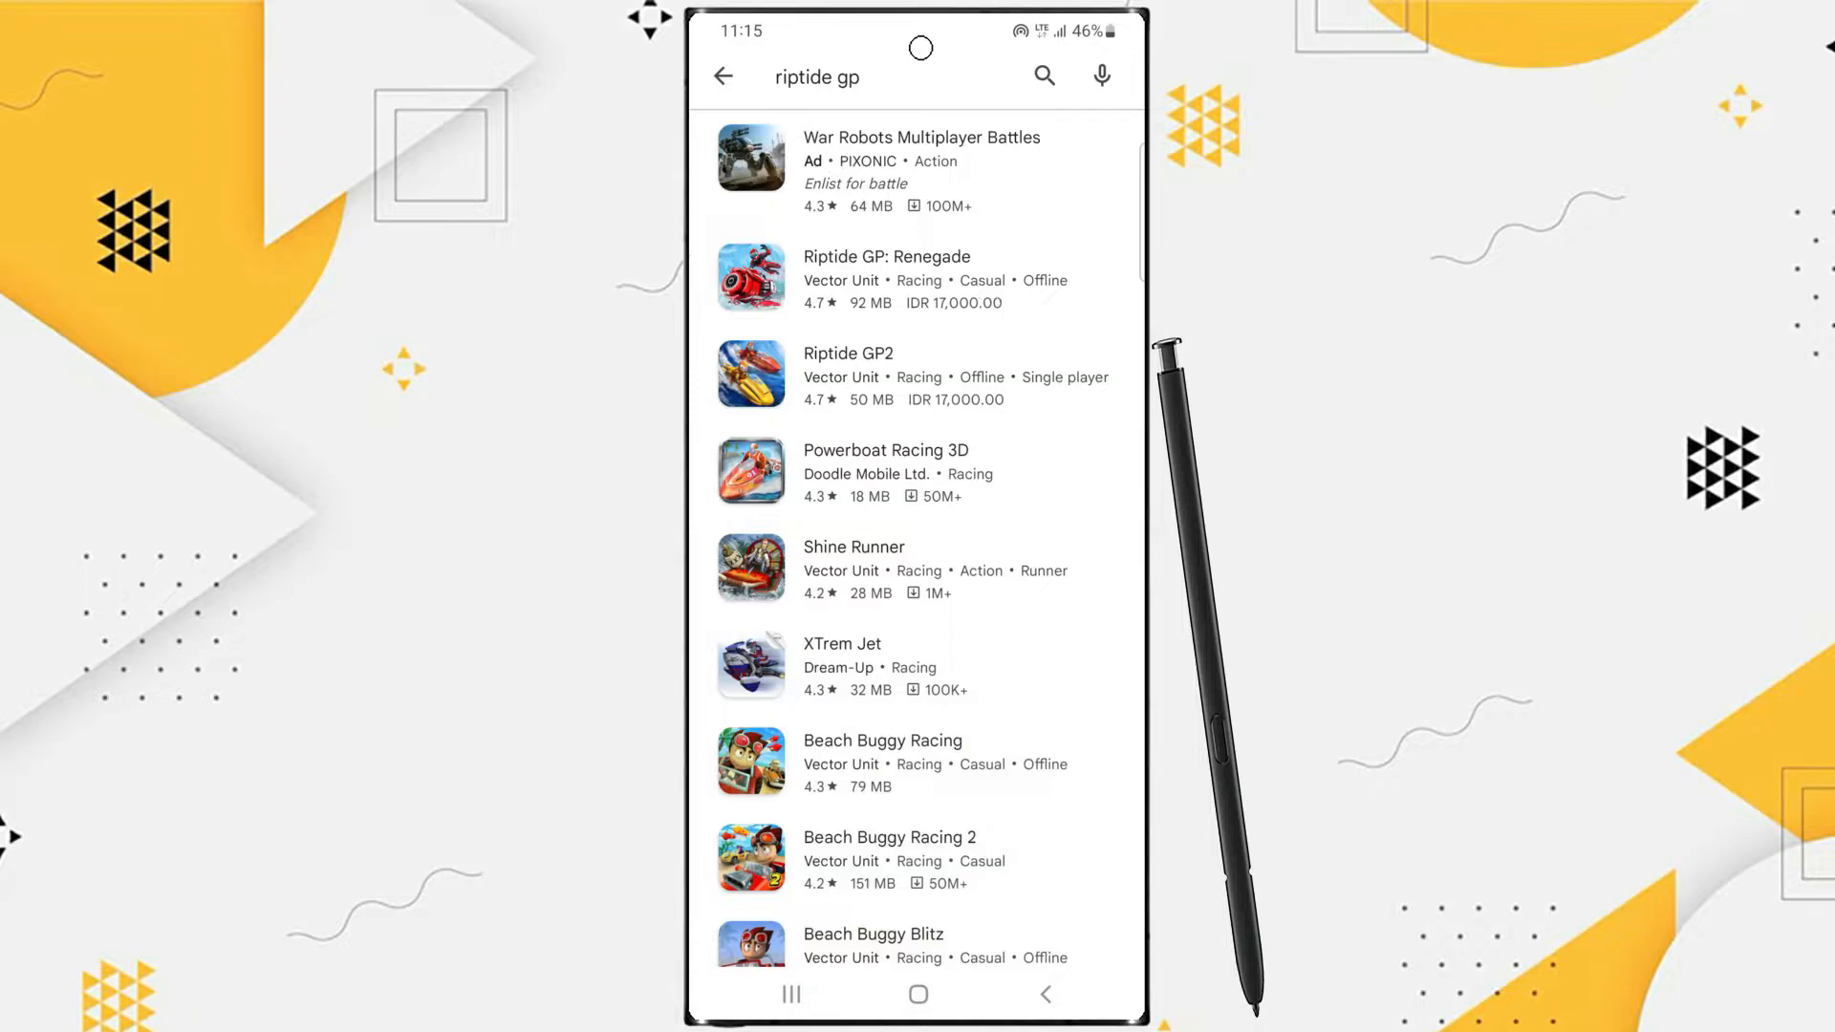
{"action": "left_click", "coordinate": [887, 277]}
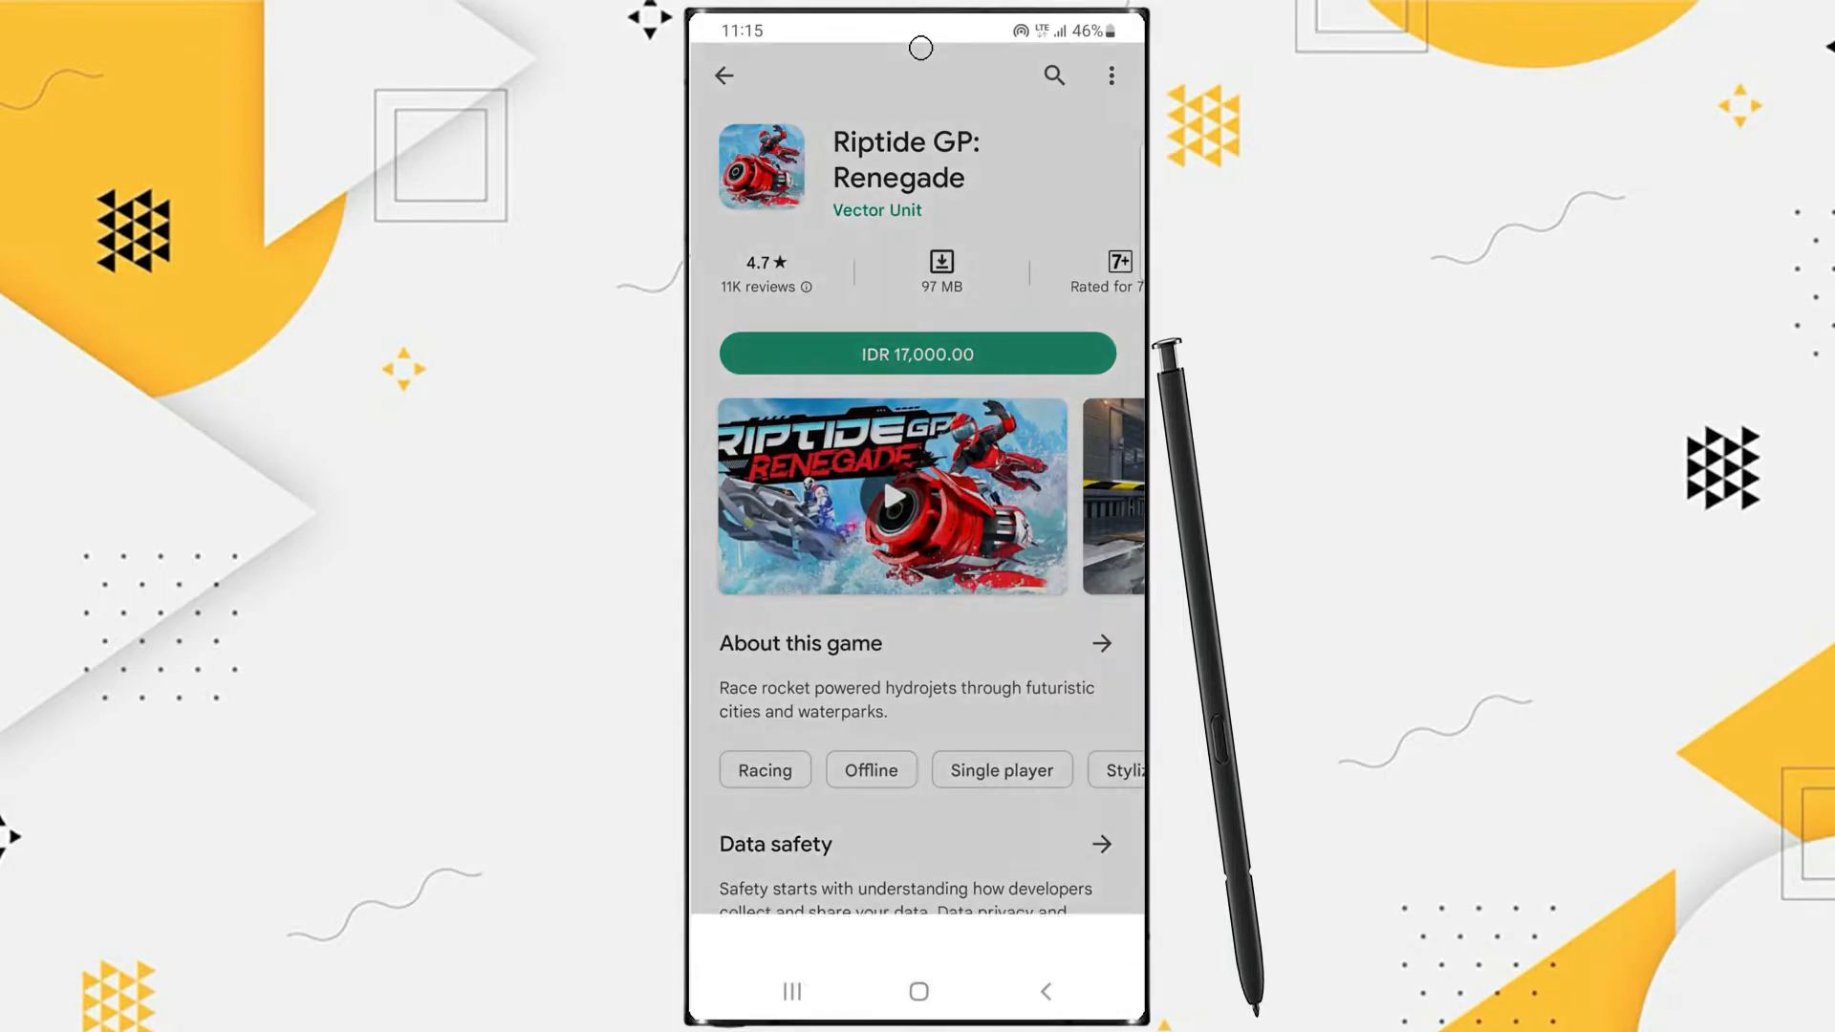
Start buying Riptide GP: Renegade for IDR 17,000.00 and tap the GoPay payment row.
{"action": "left_click", "coordinate": [916, 353]}
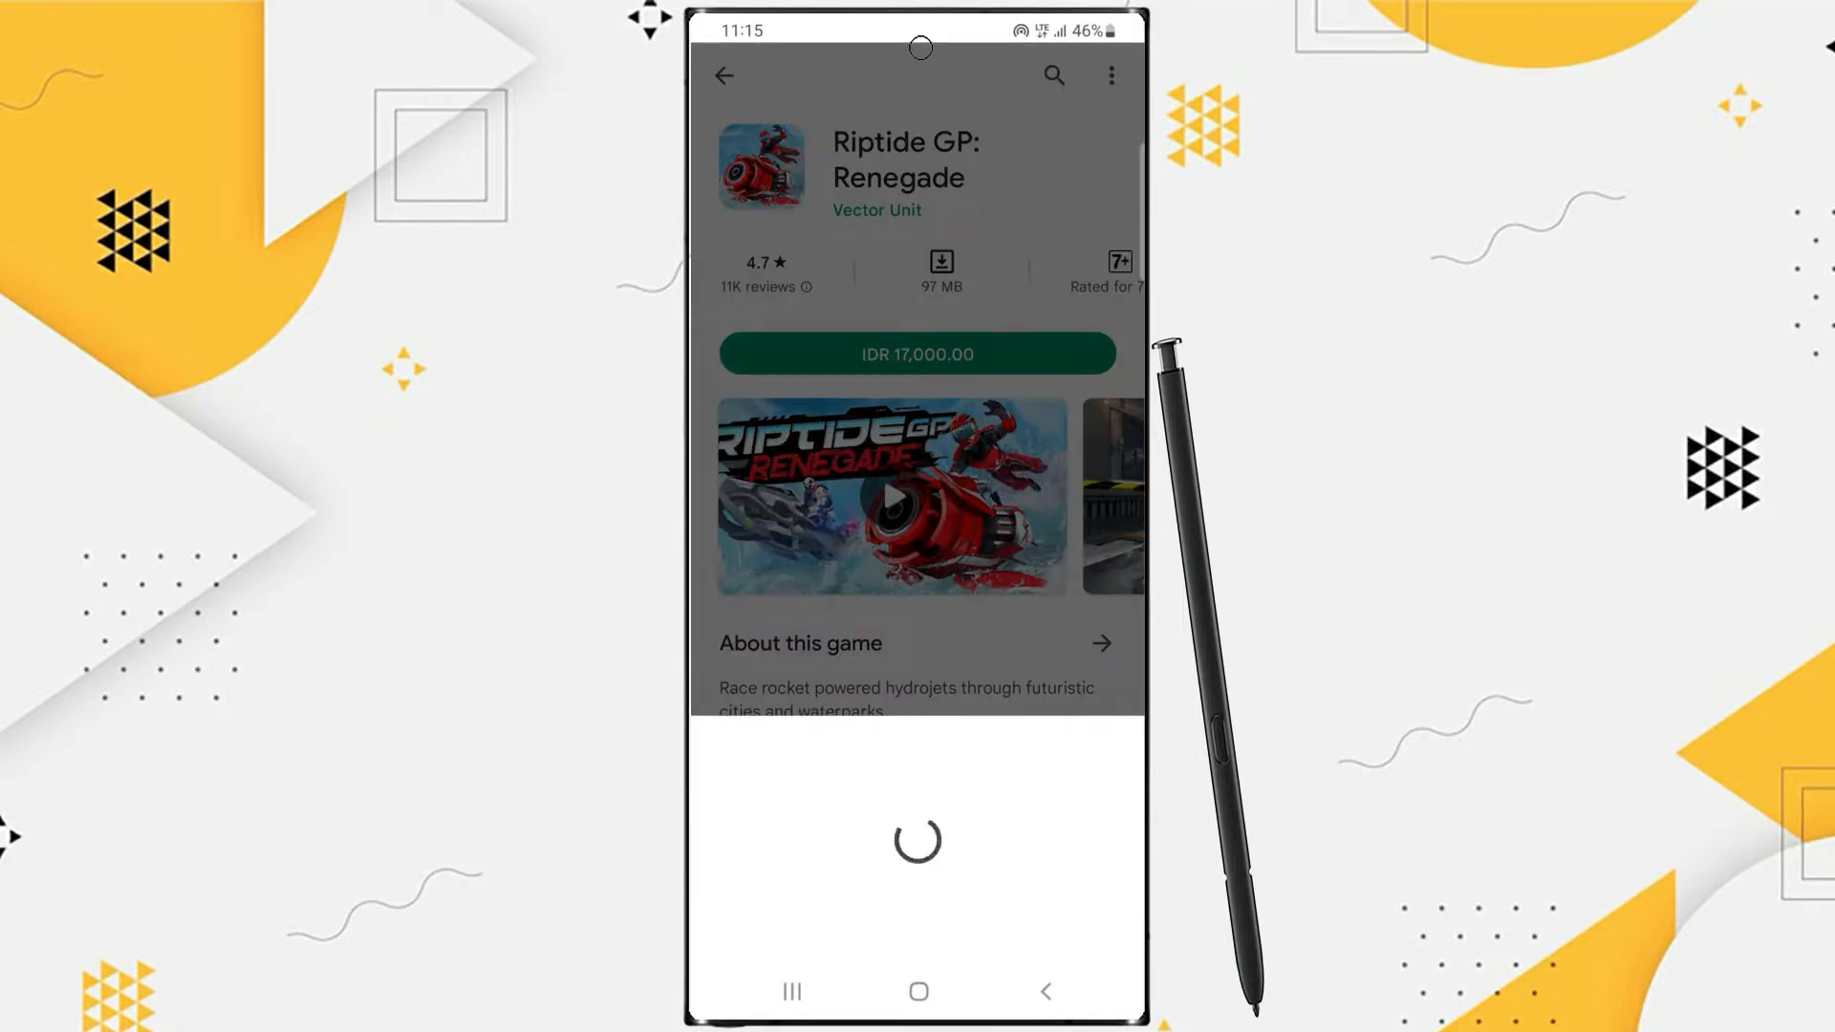
{"action": "left_click", "coordinate": [917, 354]}
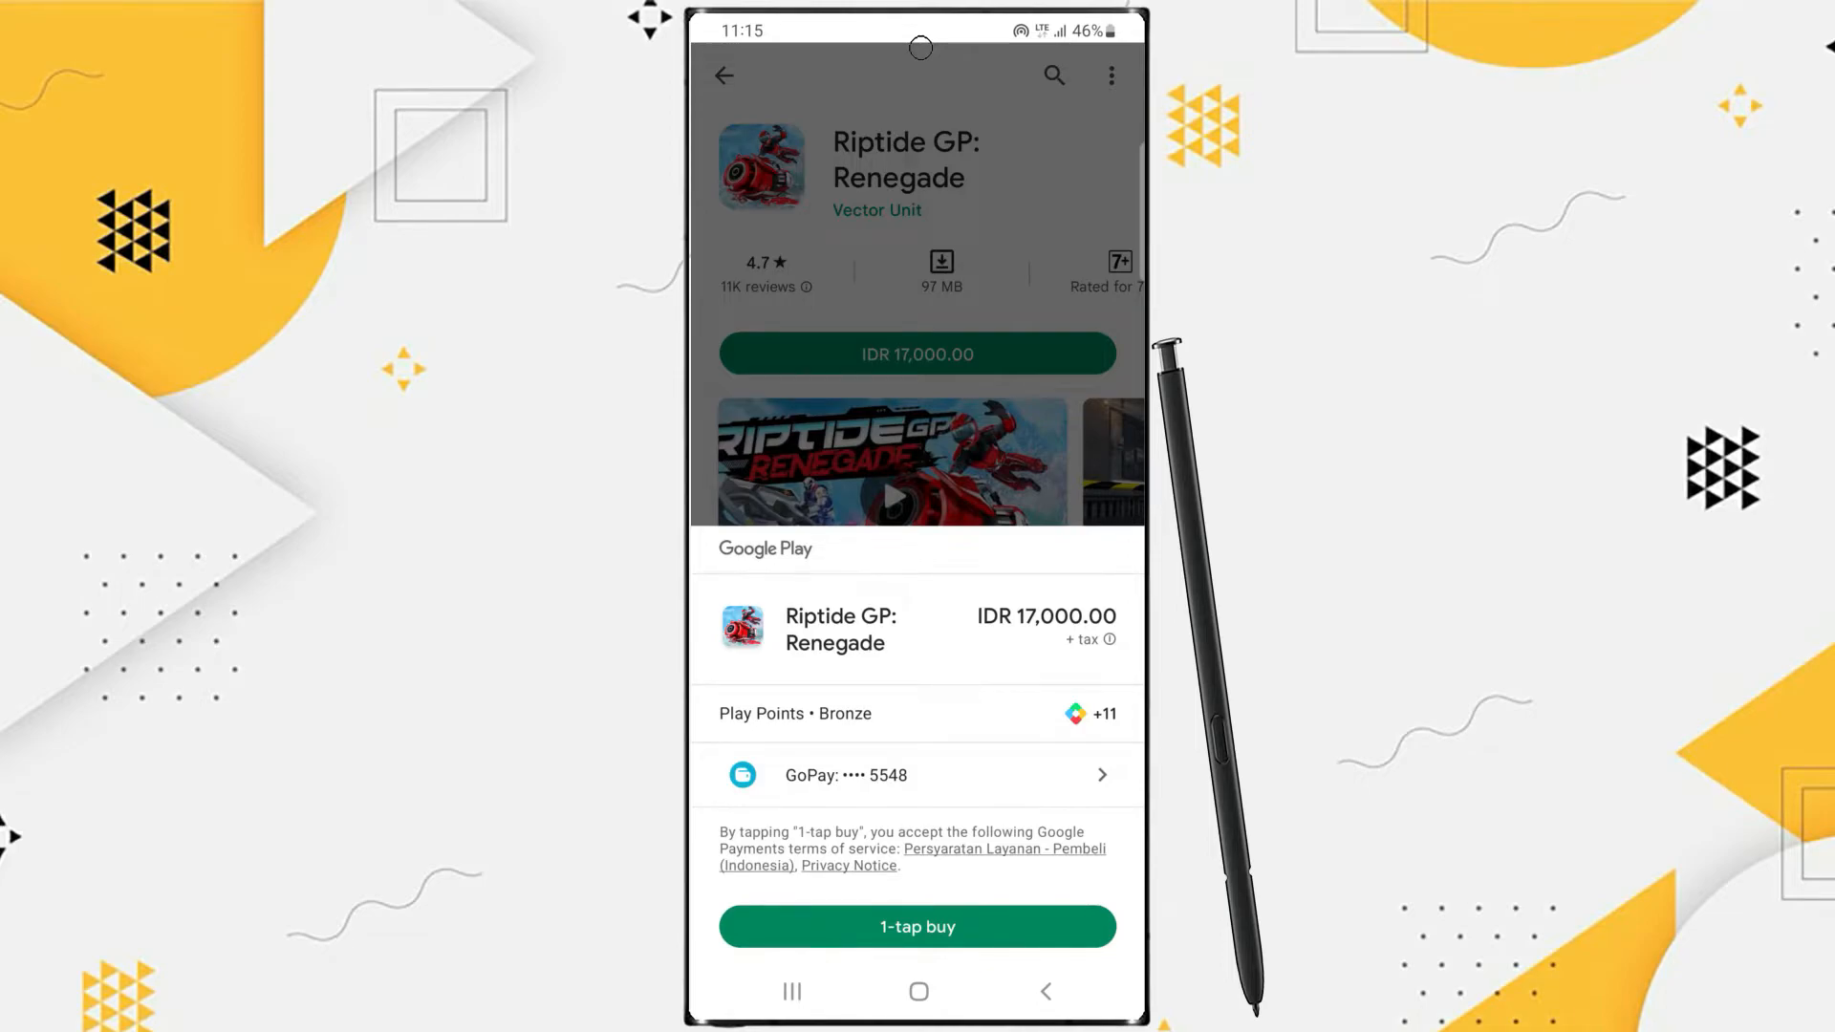
{"action": "left_click", "coordinate": [917, 774]}
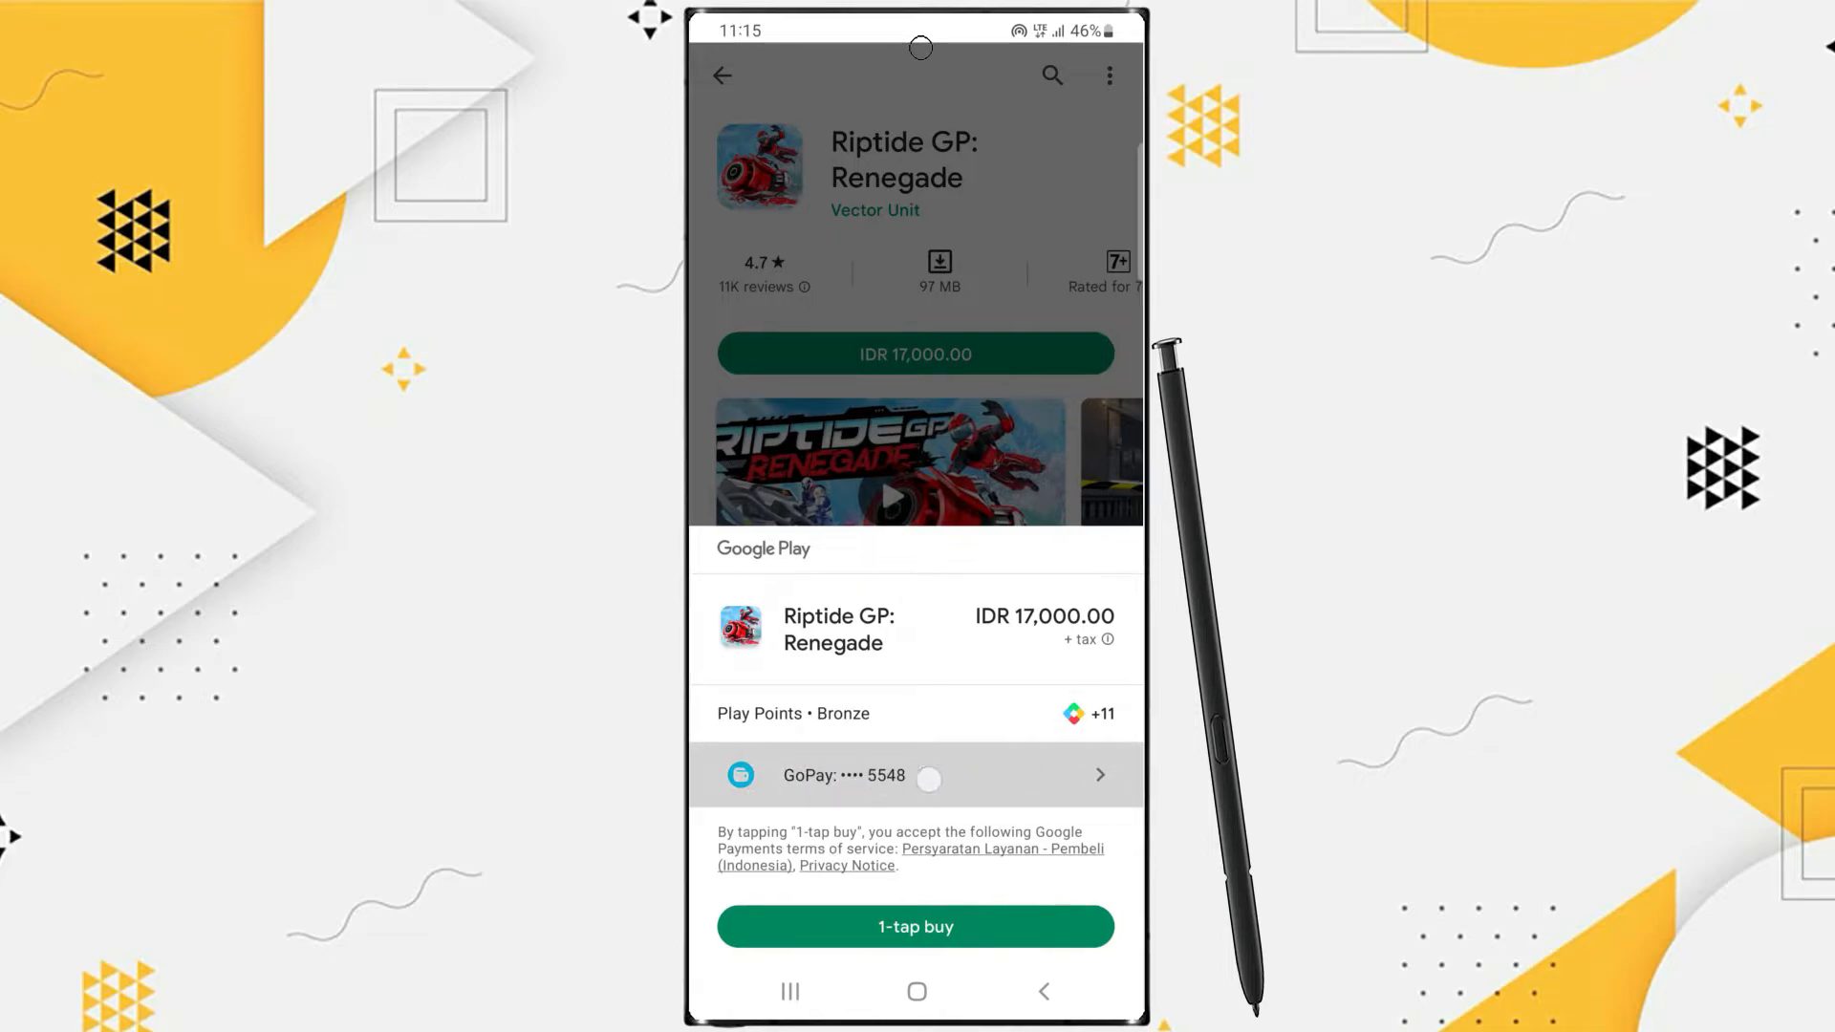
{"action": "left_click", "coordinate": [916, 926]}
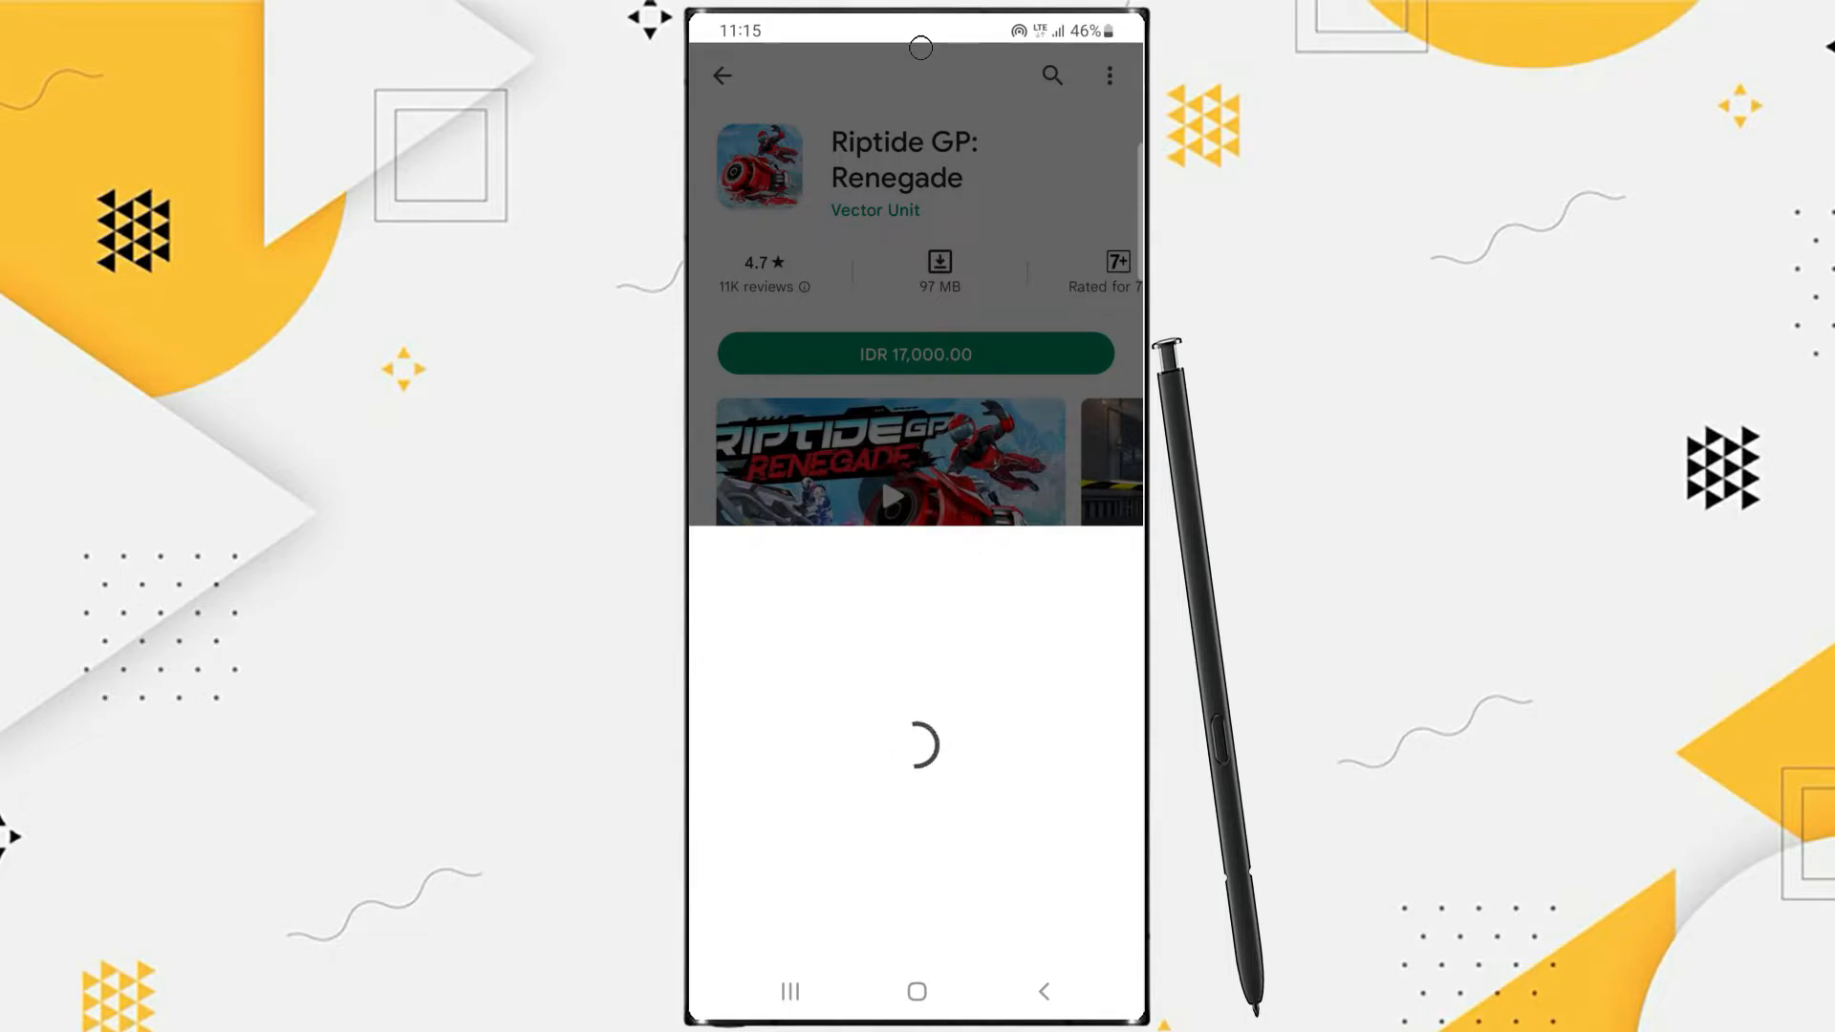
Review the payment methods list, keep GoPay, and confirm with 1-tap buy.
{"action": "left_click", "coordinate": [915, 353]}
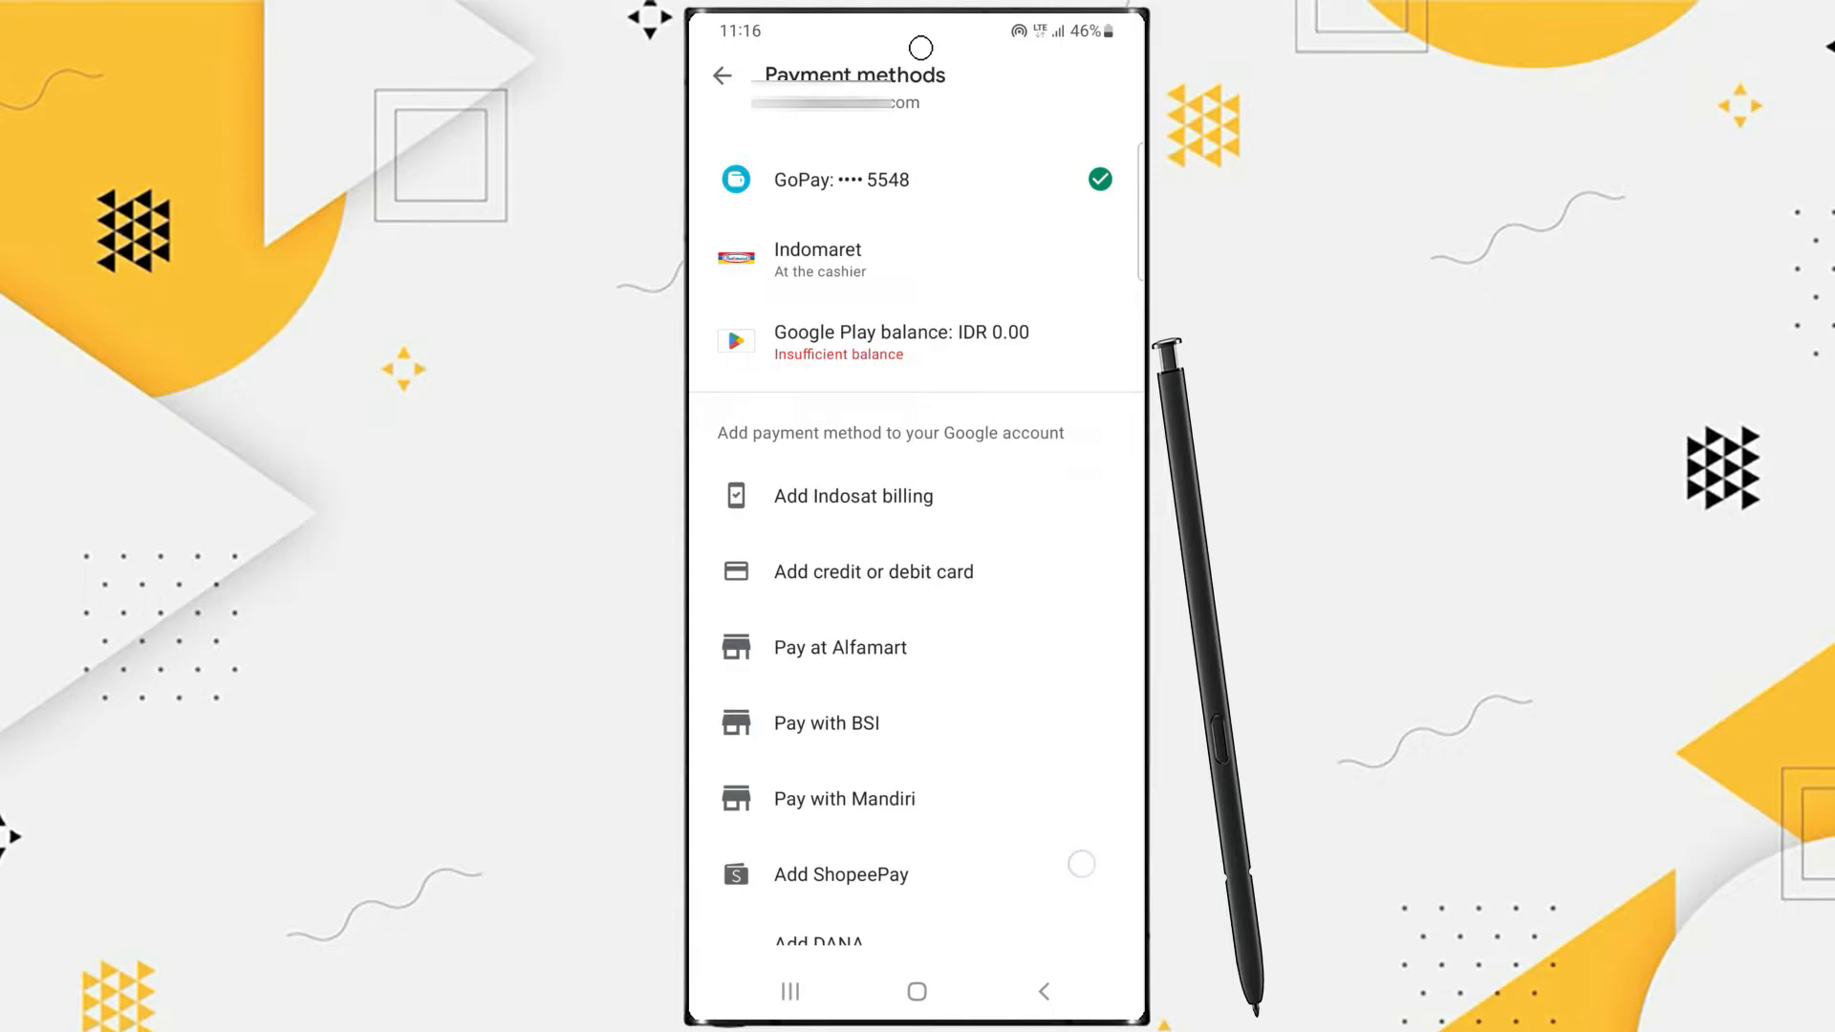
{"action": "scroll", "scroll_direction": "down", "scroll_amount": 3}
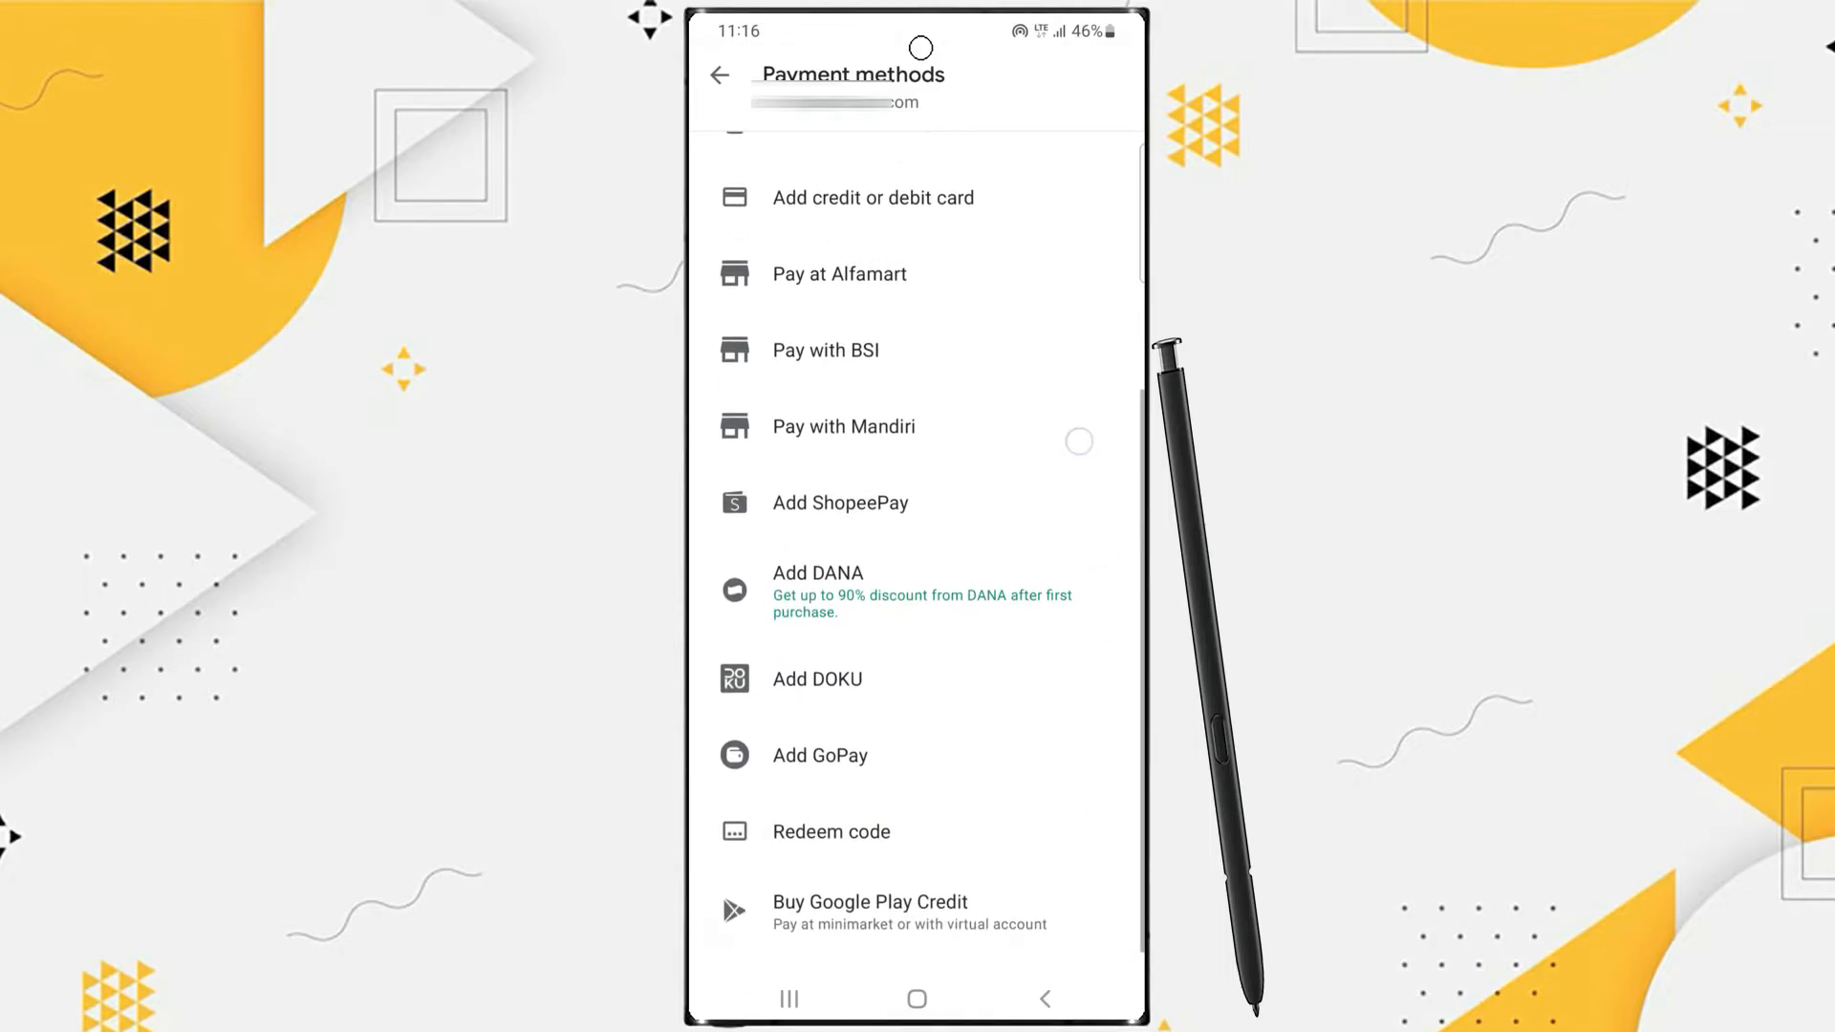
{"action": "scroll", "scroll_direction": "down", "scroll_amount": 3}
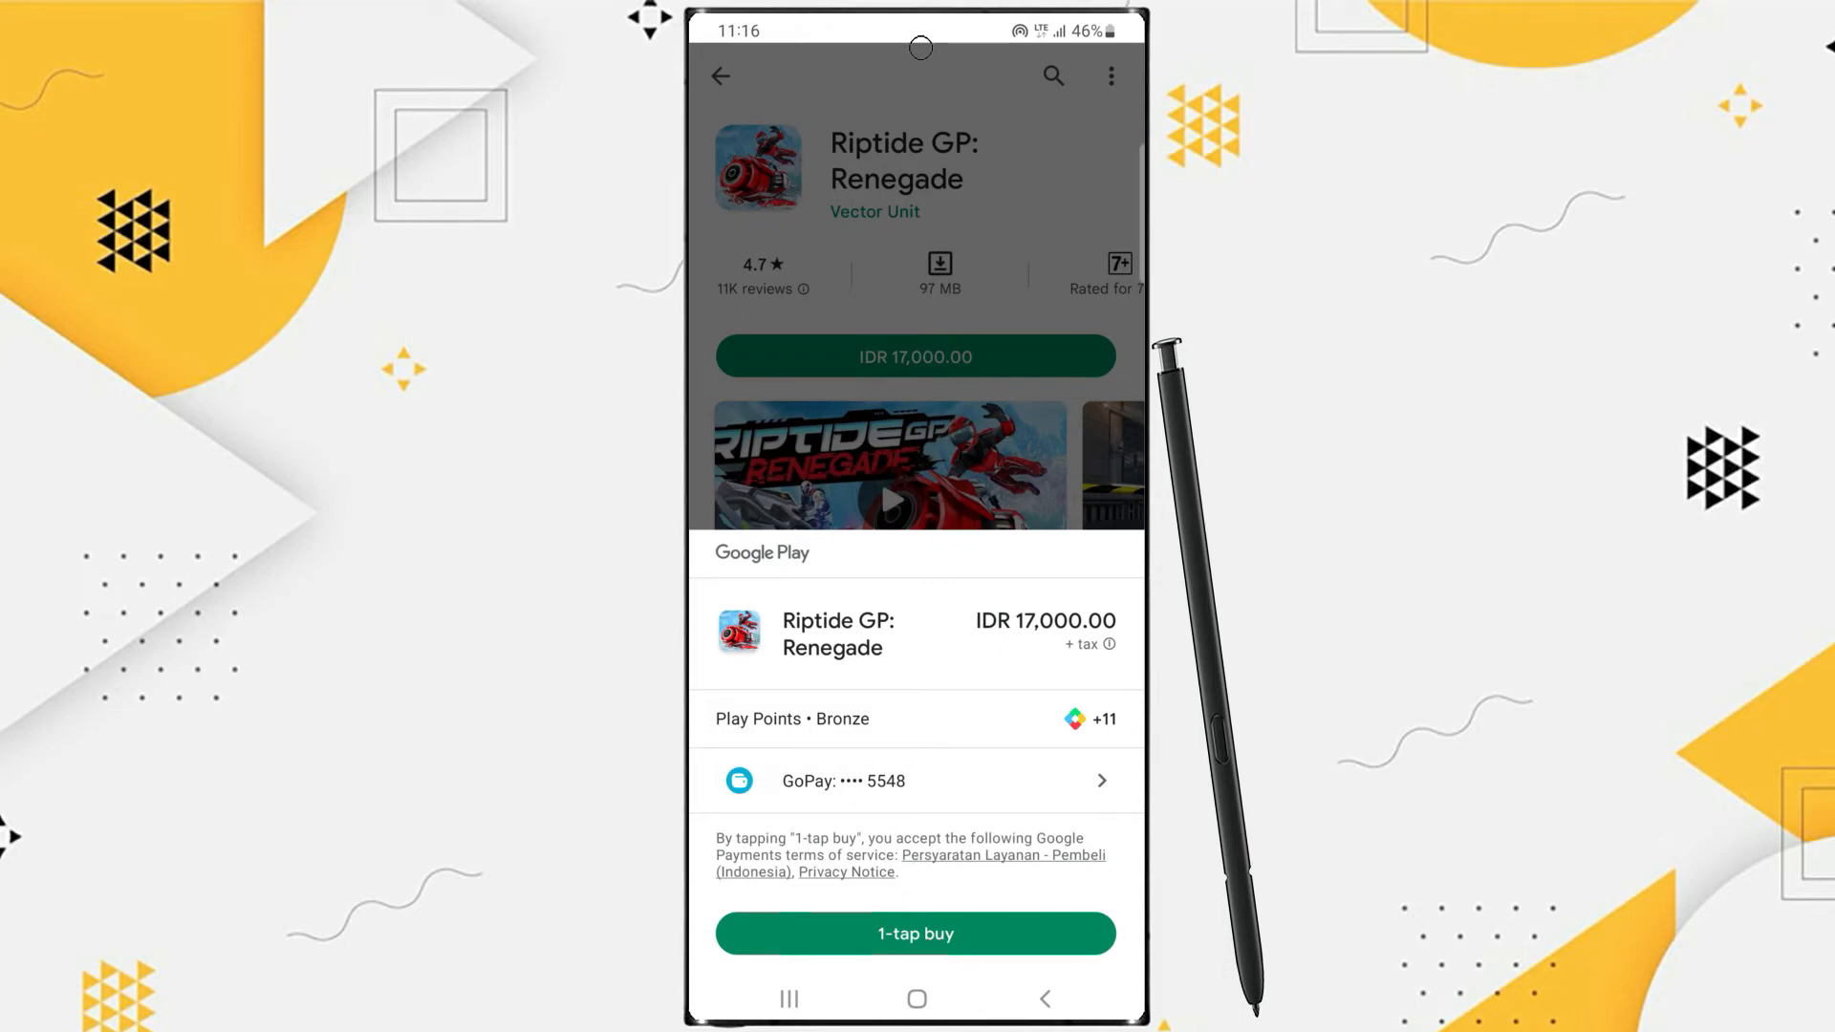
{"action": "left_click", "coordinate": [915, 934]}
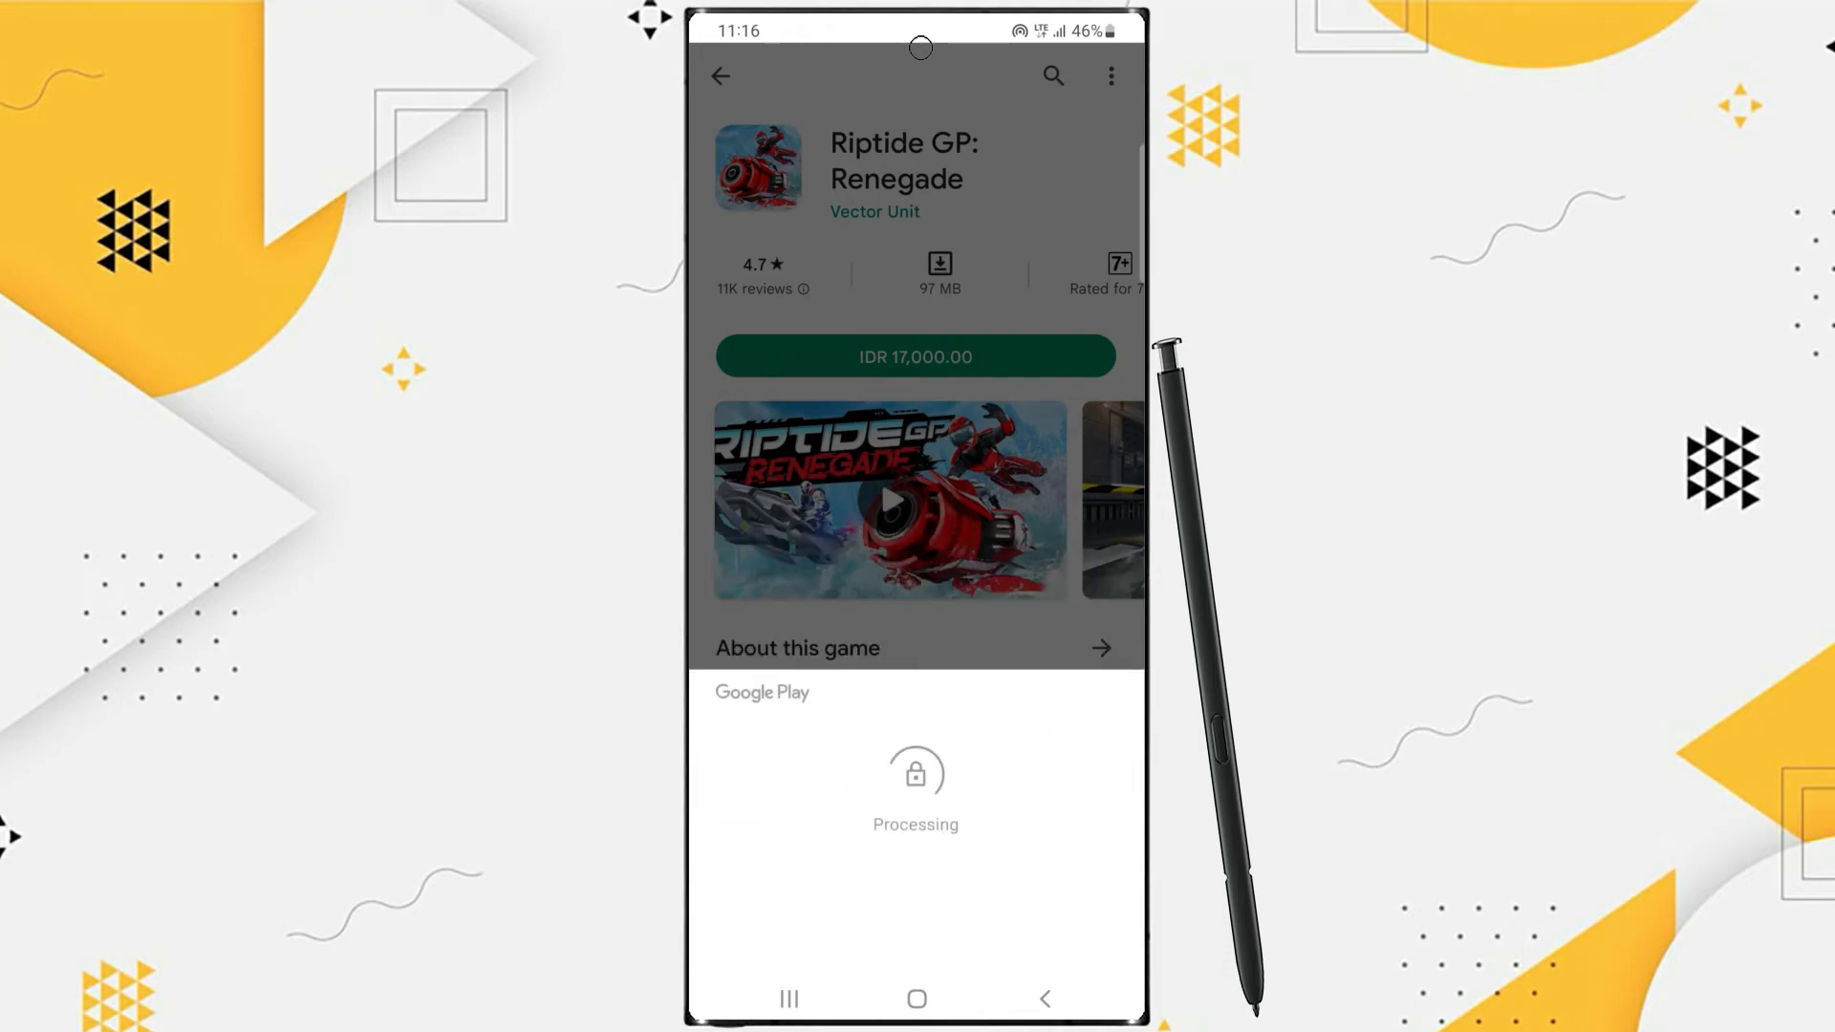